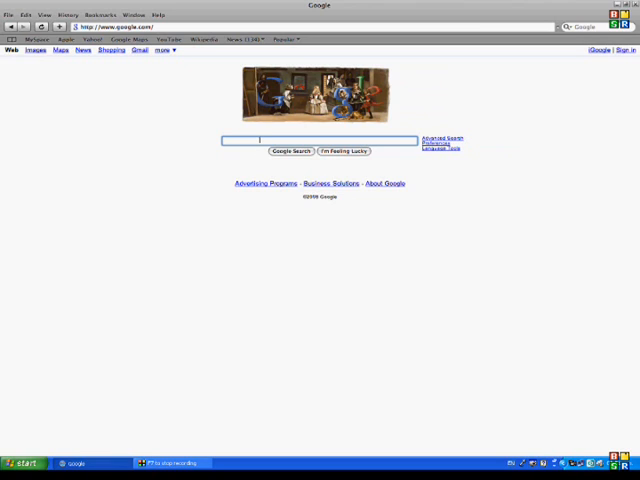
# Google 'pspwxp' and open the PspWxp download page from the results.
pyautogui.write('pspwxp')
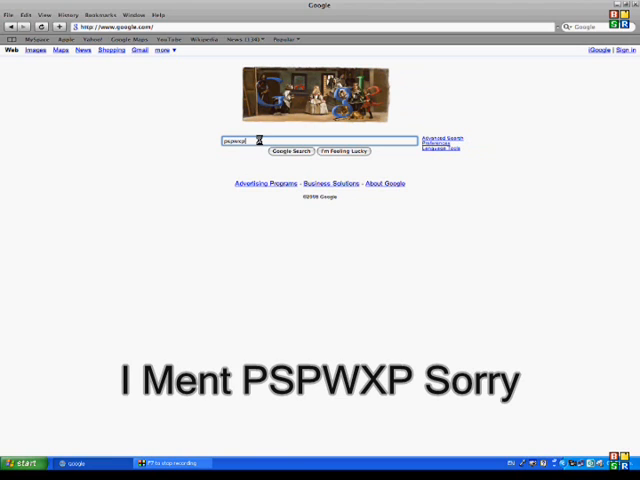
pyautogui.click(290, 151)
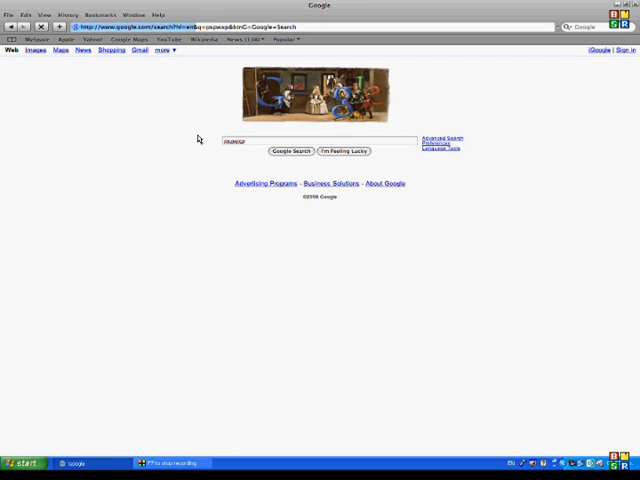
pyautogui.click(291, 151)
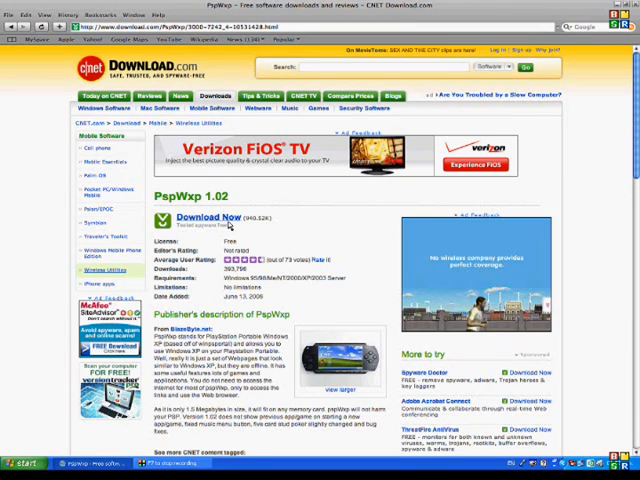
# Download PspWxp 1.02 via the Download Now link.
pyautogui.click(208, 217)
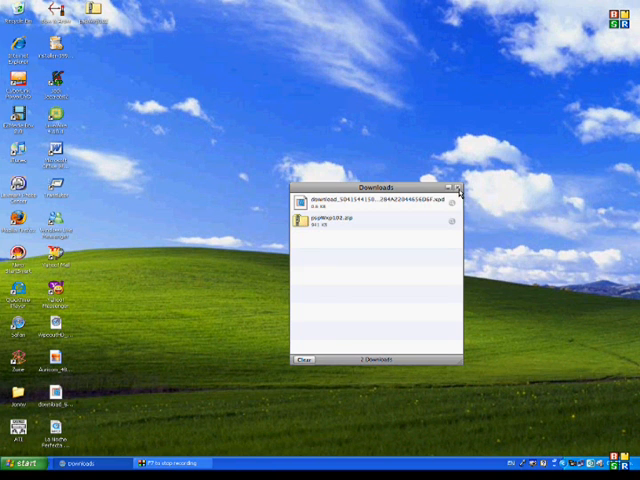
# Close the downloads list and open pspWxp102.zip from the desktop.
pyautogui.click(467, 189)
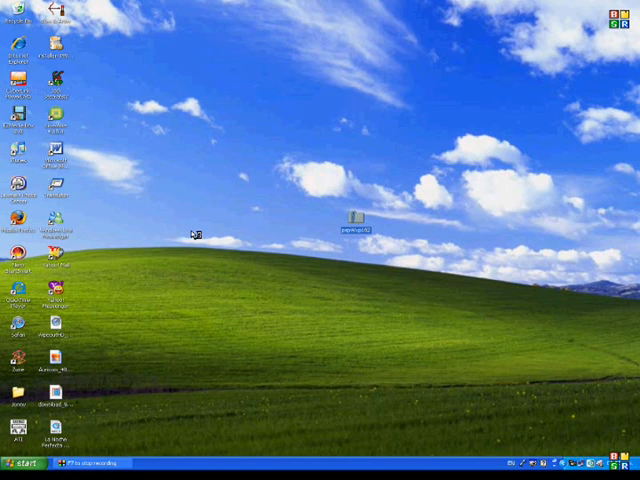
pyautogui.doubleClick(355, 216)
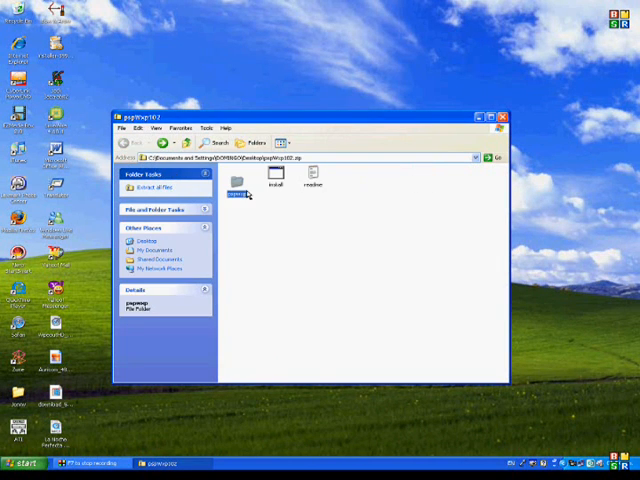
# Select the pspwxp folder inside the zip while the PSP is detected.
pyautogui.click(237, 185)
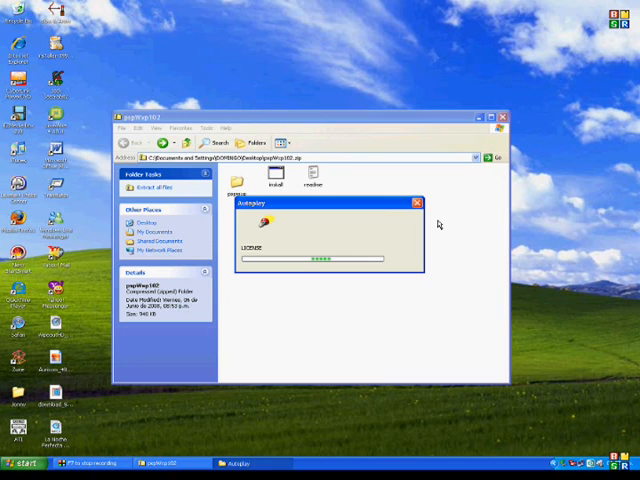
pyautogui.moveTo(311, 211)
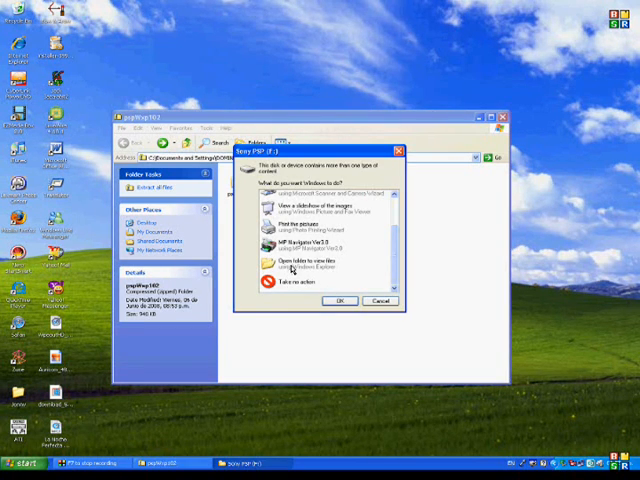
# Copy the pspwxp folder onto Sony PSP (F:) and close both Explorer windows.
pyautogui.click(380, 300)
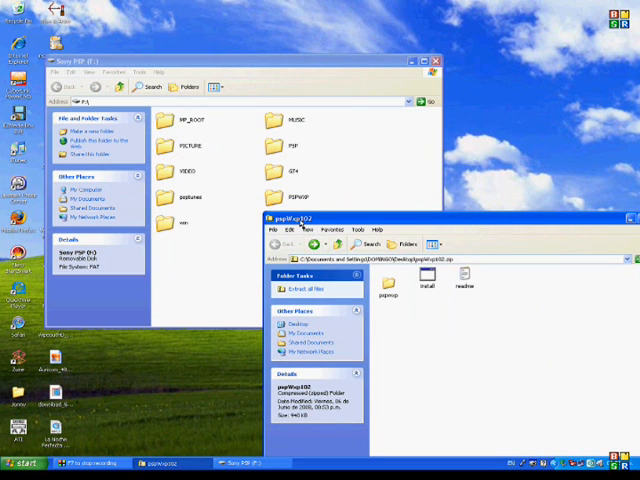
pyautogui.click(386, 280)
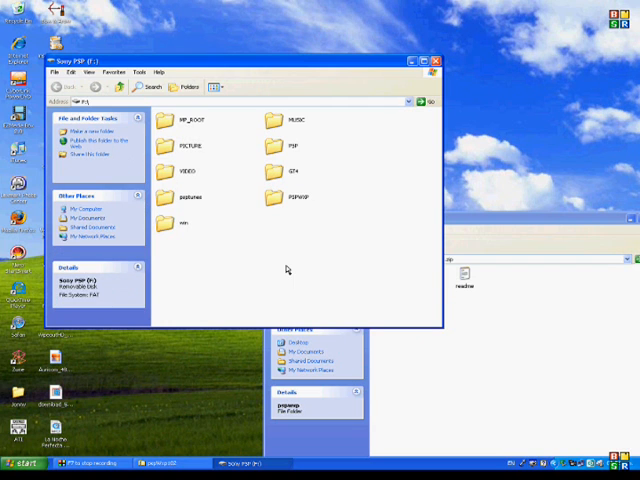
pyautogui.moveTo(540, 226)
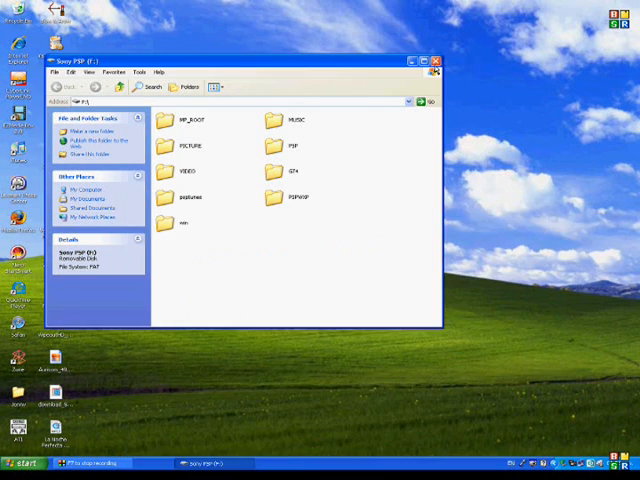
pyautogui.click(435, 60)
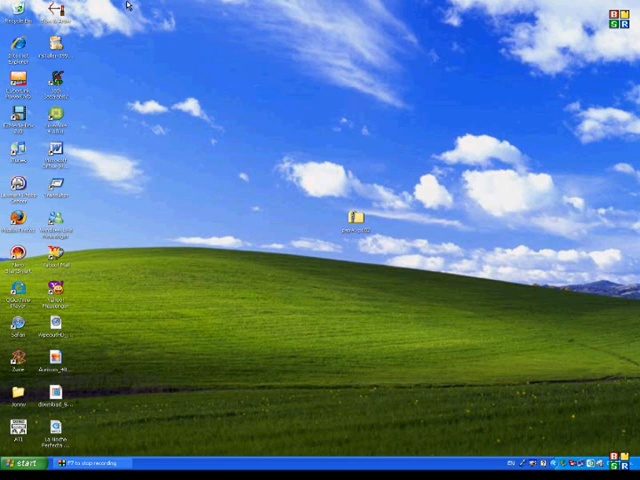
pyautogui.moveTo(560, 460)
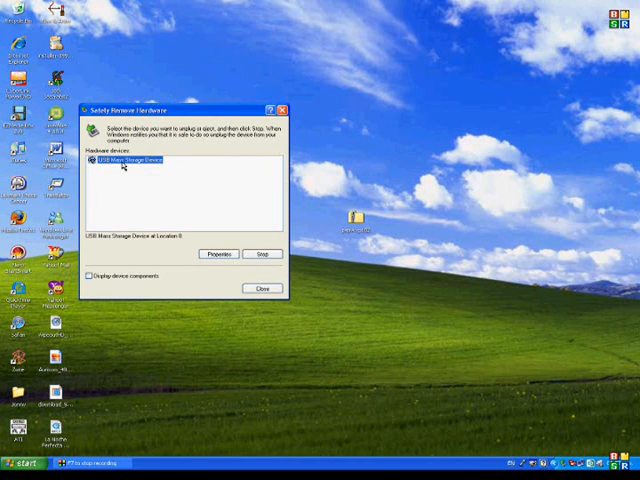
# Stop the Sony PSP USB Mass Storage Device and close Safely Remove Hardware.
pyautogui.click(263, 253)
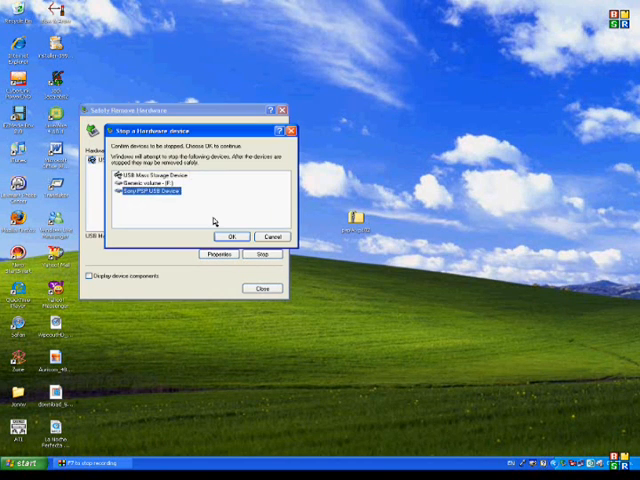
pyautogui.click(230, 236)
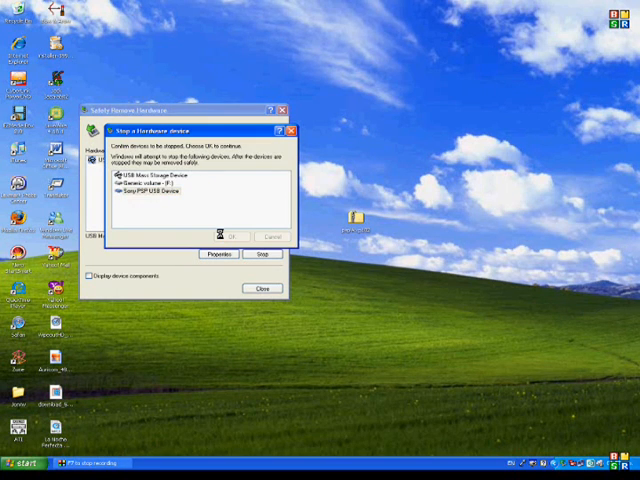
pyautogui.click(230, 238)
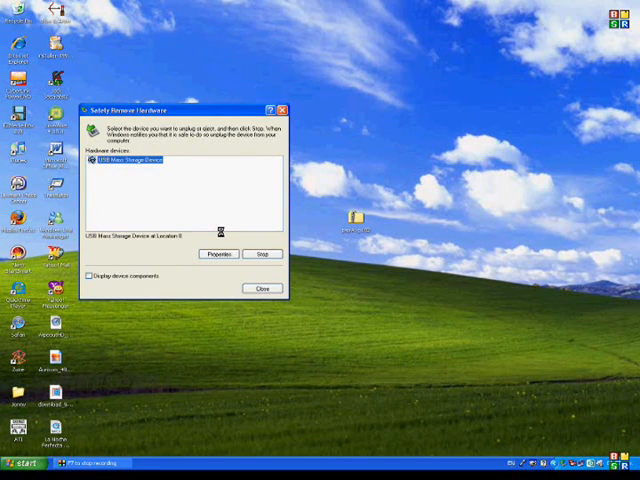
pyautogui.click(262, 253)
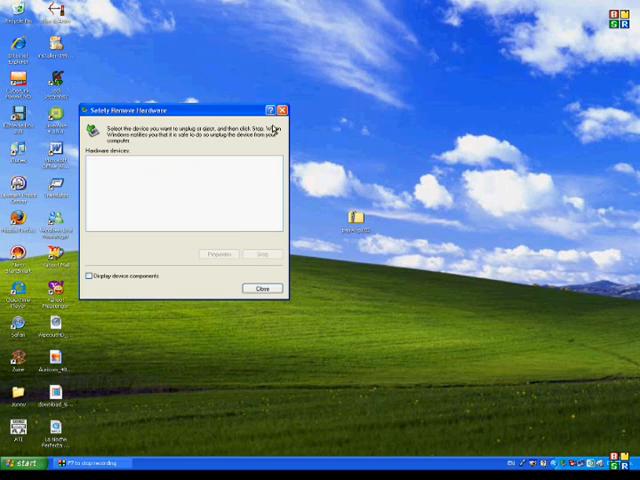
pyautogui.click(260, 288)
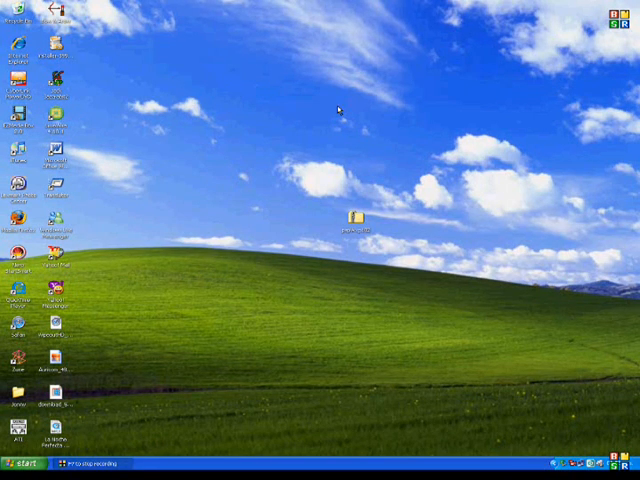
pyautogui.moveTo(413, 95)
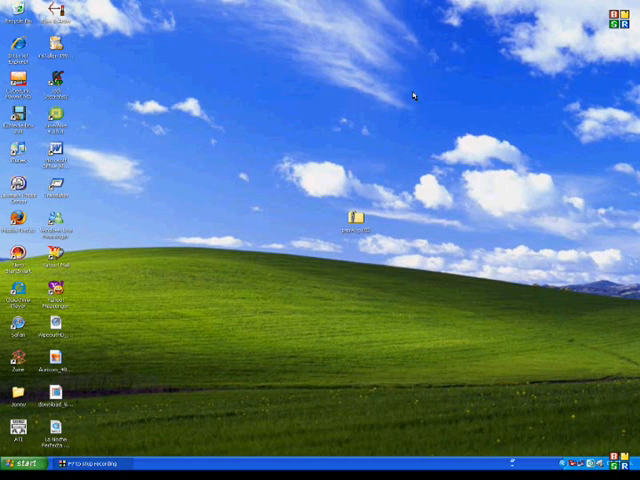
pyautogui.moveTo(413, 96)
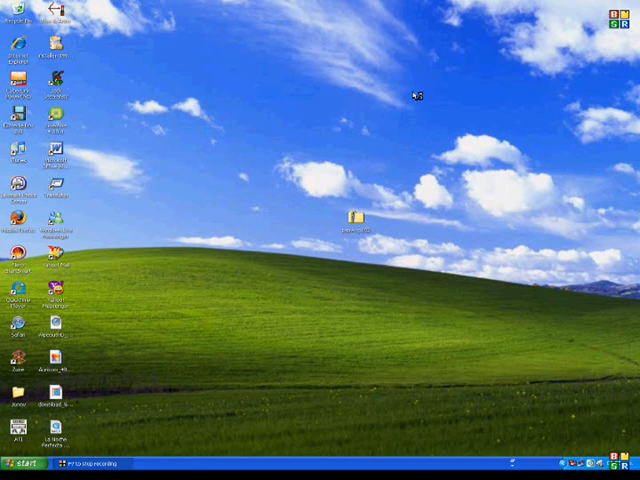
pyautogui.moveTo(305, 249)
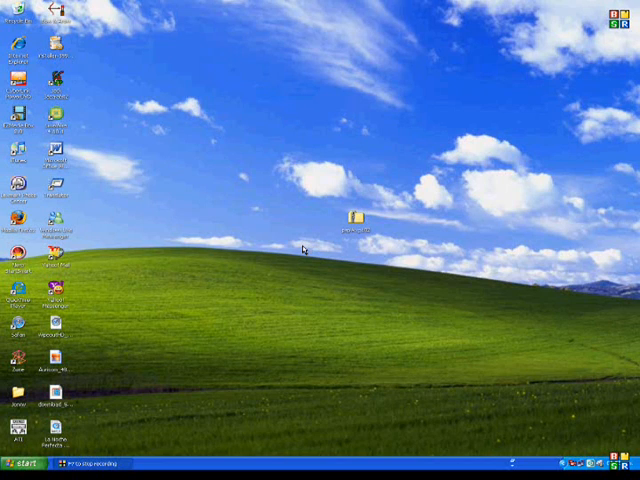